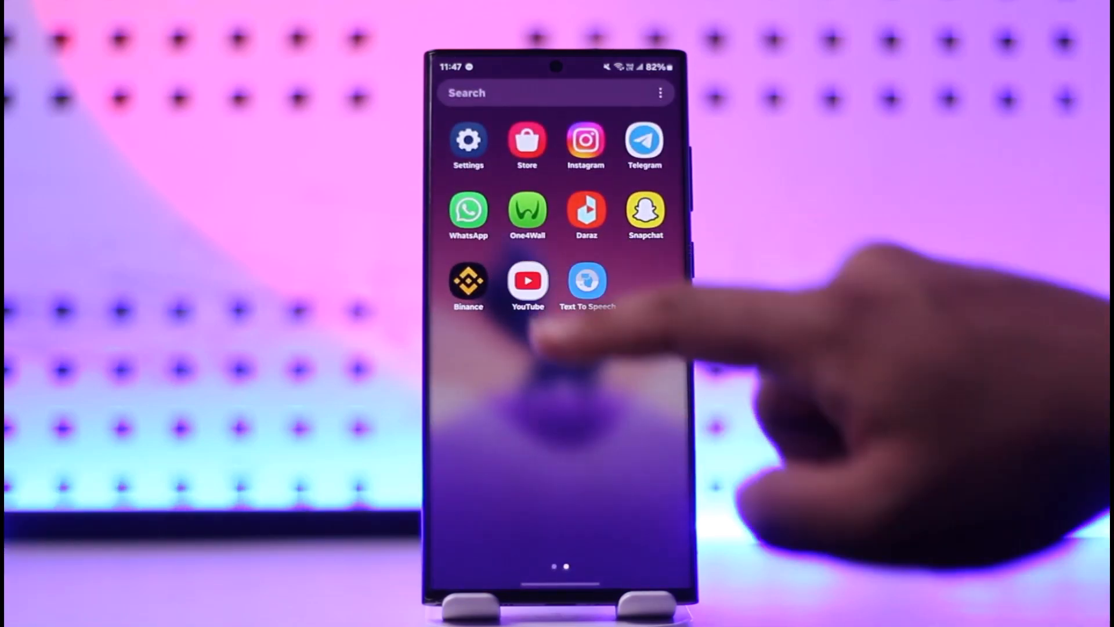
Search YouTube for 'interstellar piano' from history and bring up the results' more-options menu
click(527, 283)
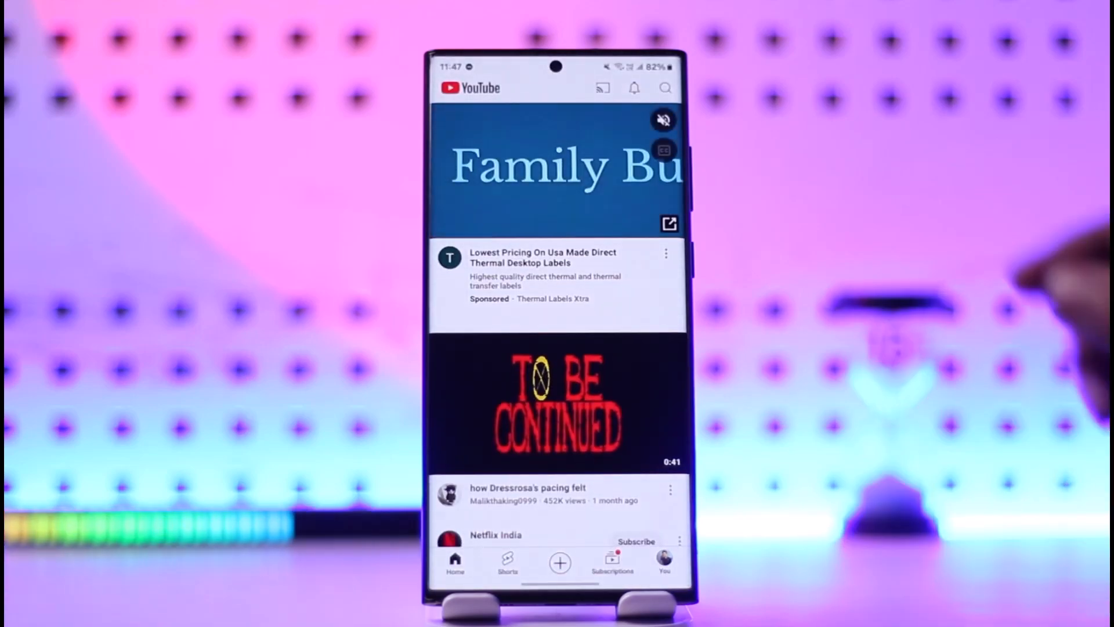
click(665, 87)
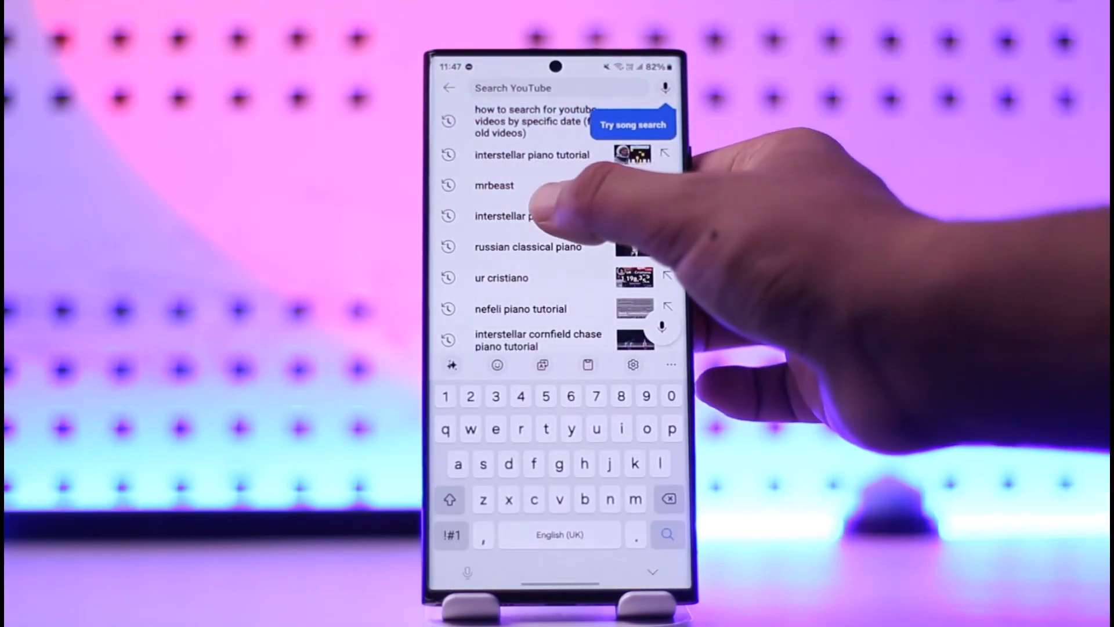
click(530, 216)
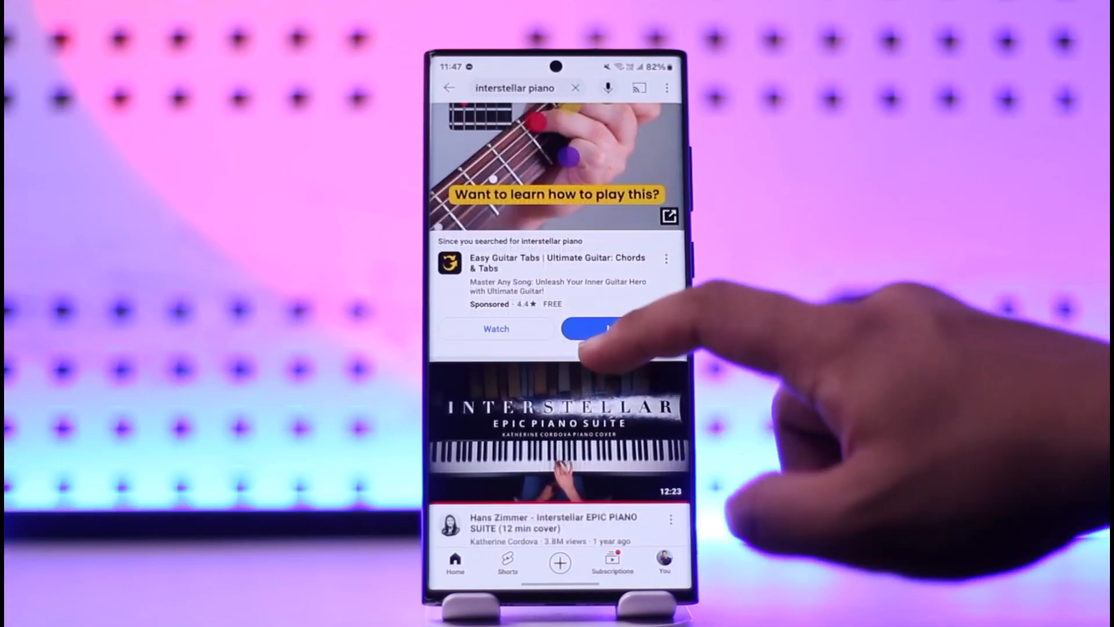
scroll(down, 3)
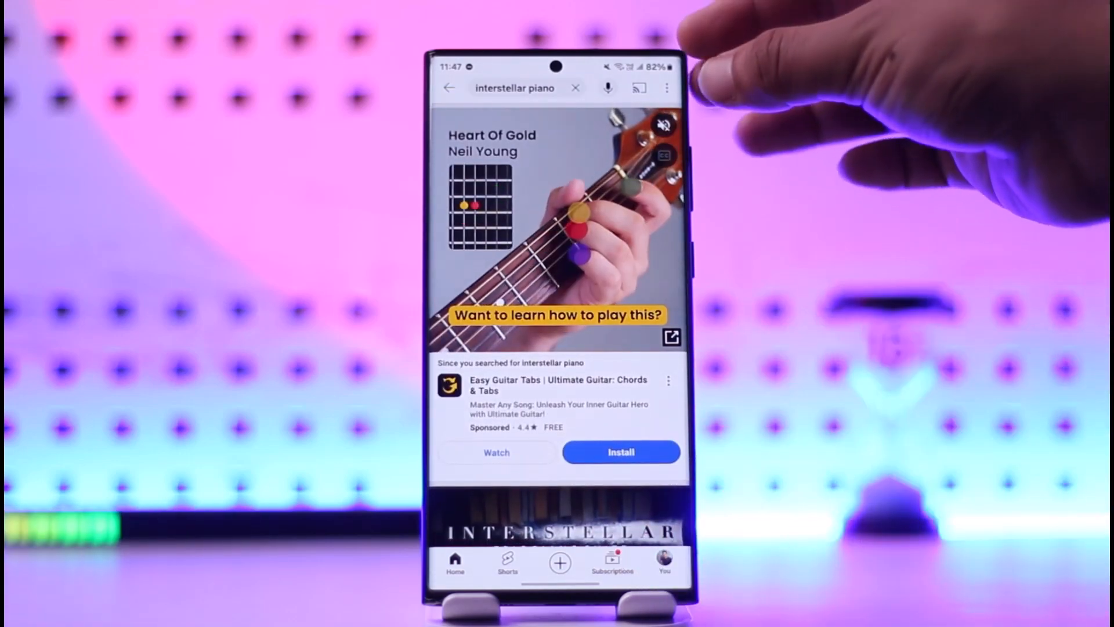
click(666, 89)
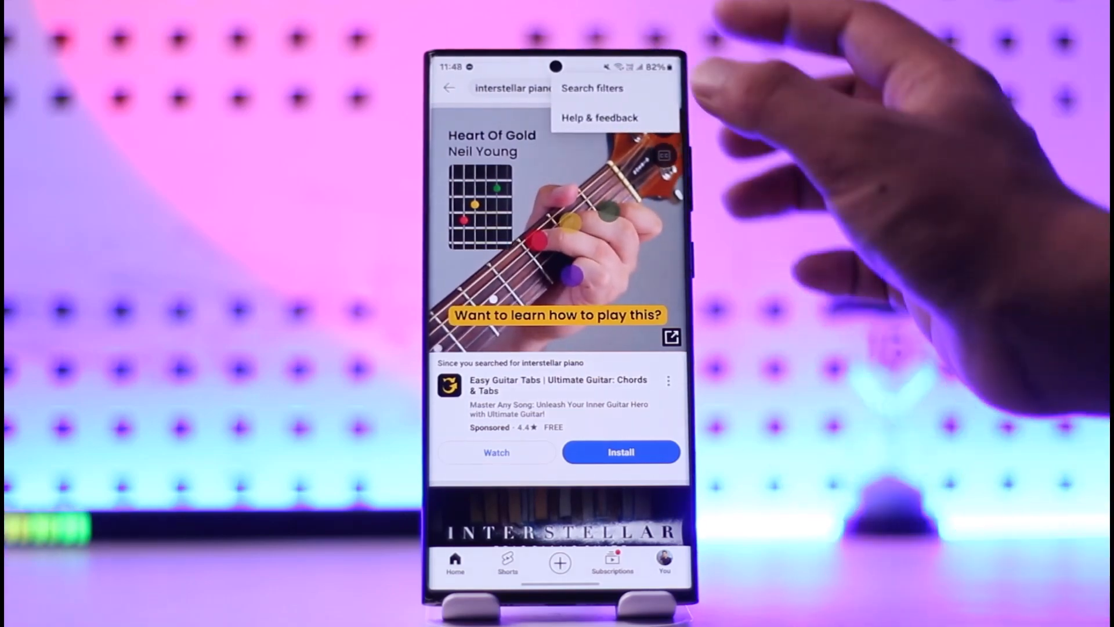
Filter the results by Upload date set to Today and apply the filter
click(592, 87)
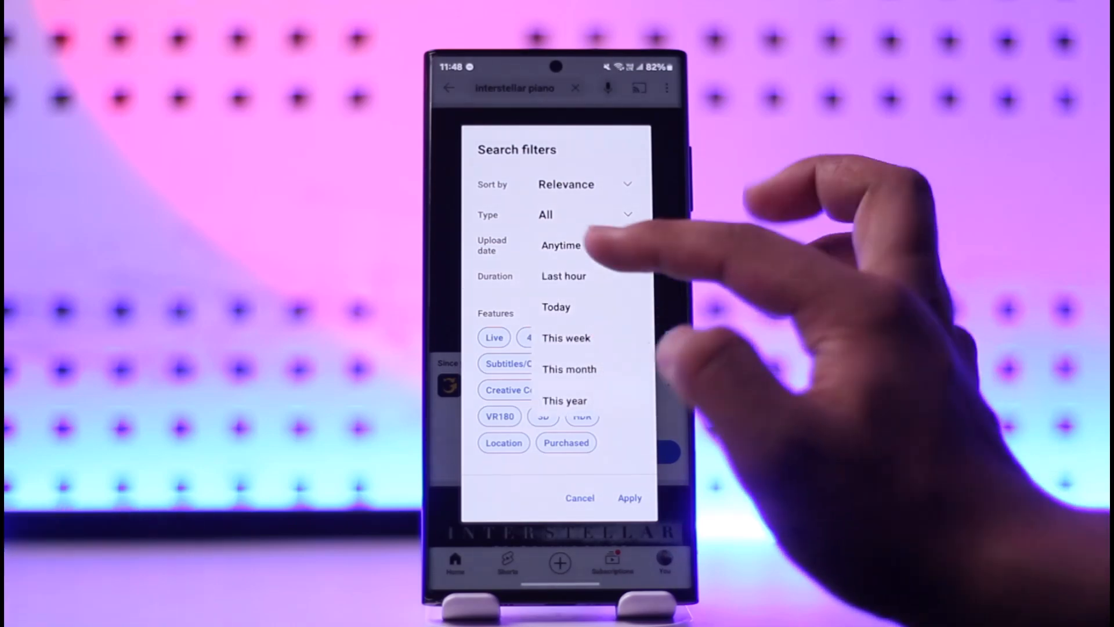
click(563, 276)
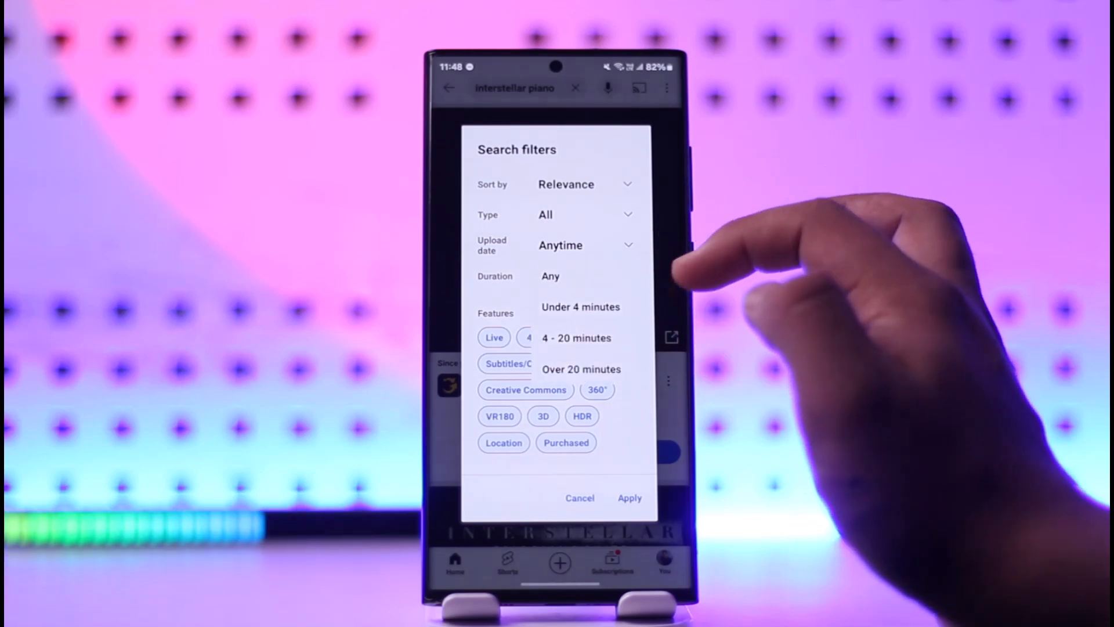
click(579, 276)
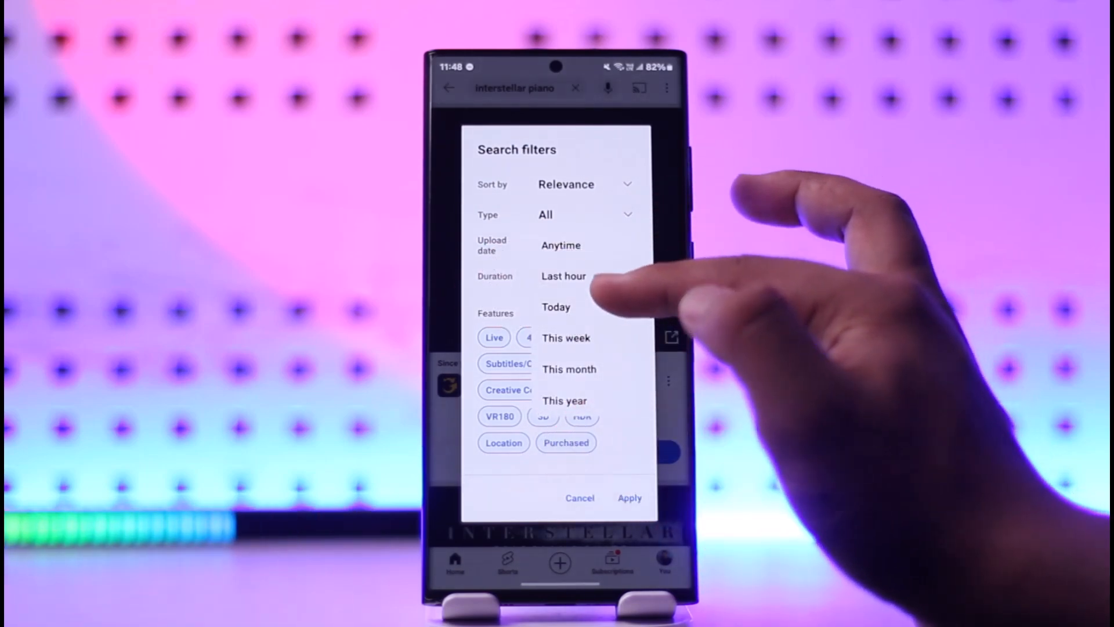
click(556, 306)
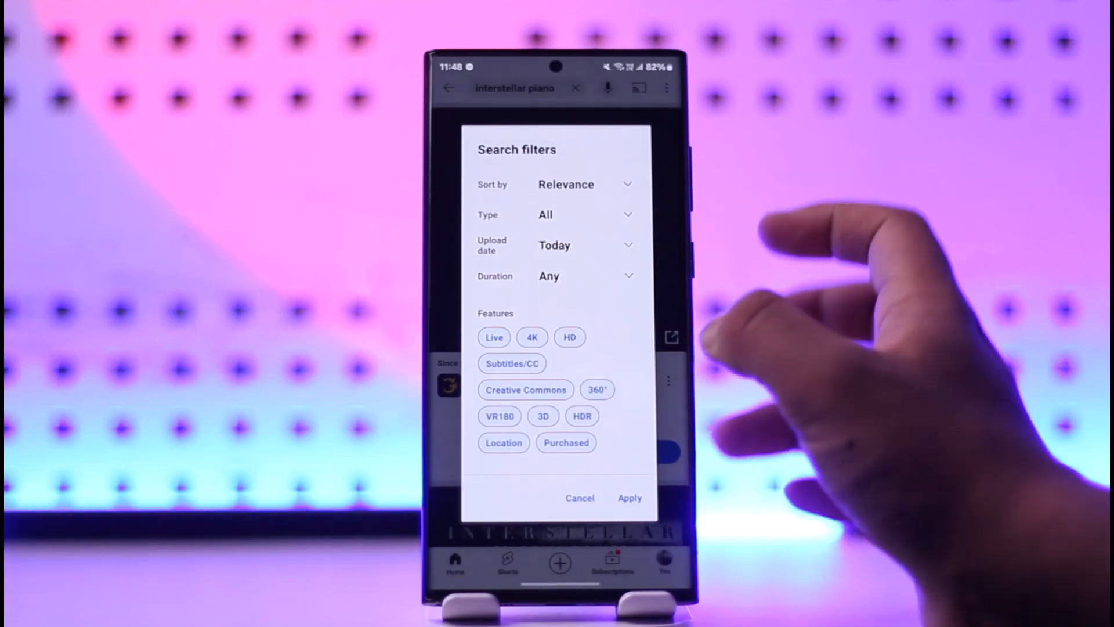
click(627, 498)
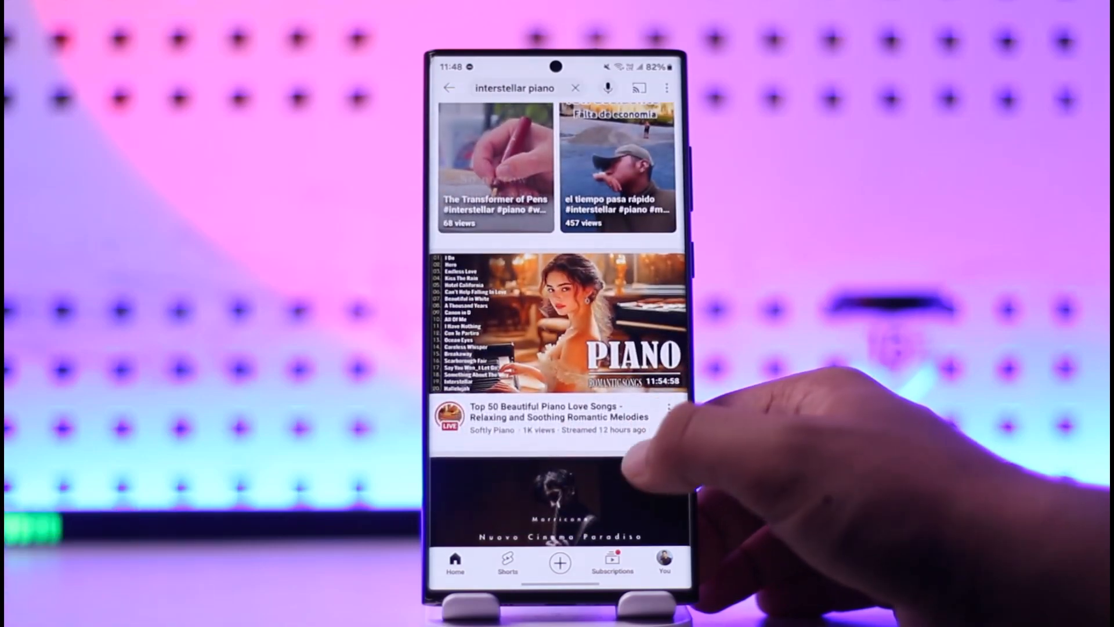
Scroll today's filtered results, then close all recent apps to land on the home screen
scroll(down, 3)
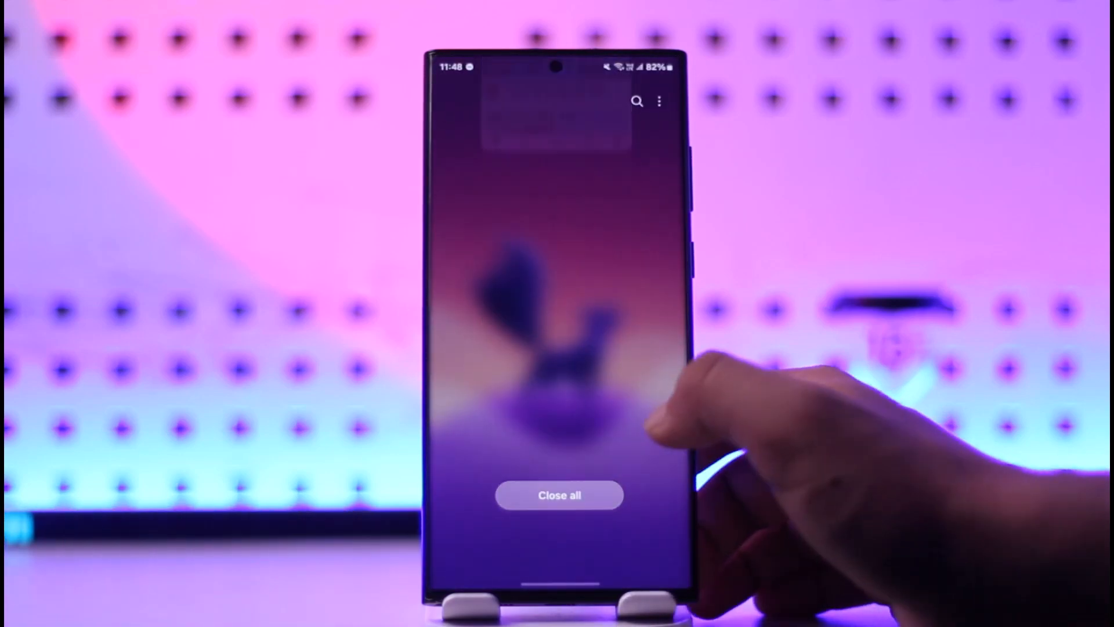
click(559, 494)
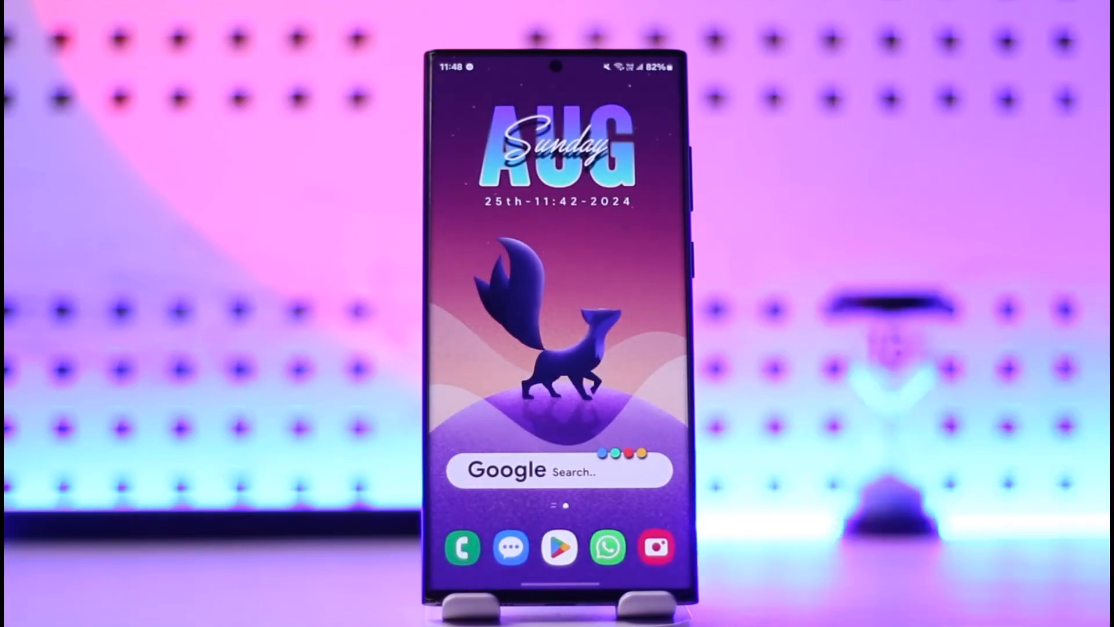